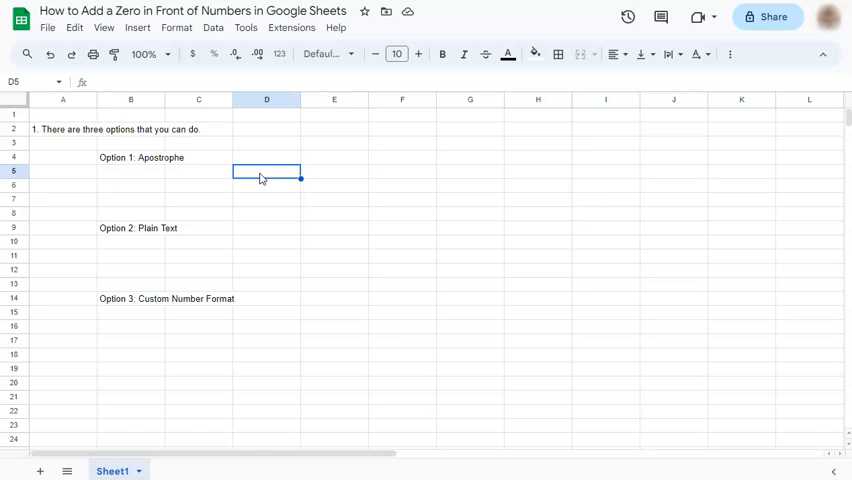
Step: Enter 1234, then '01234 and '013245 beside Option 1 so the apostrophe keeps the leading zeros
left_click(198, 170)
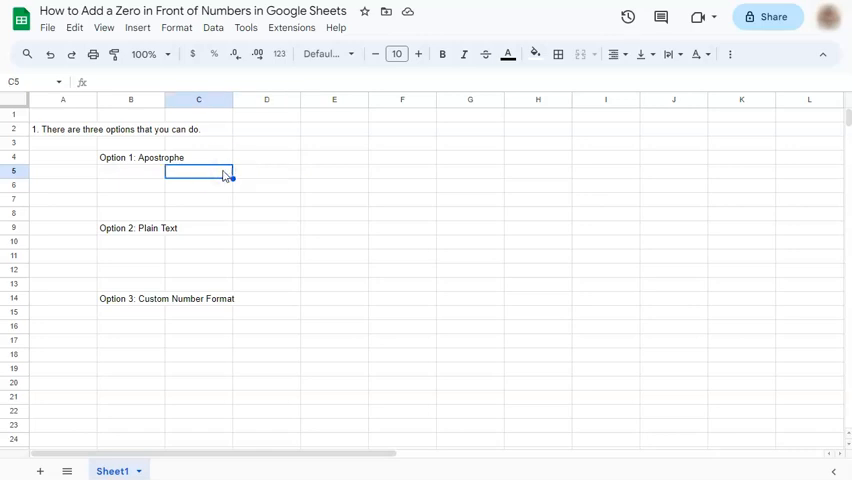
type("0")
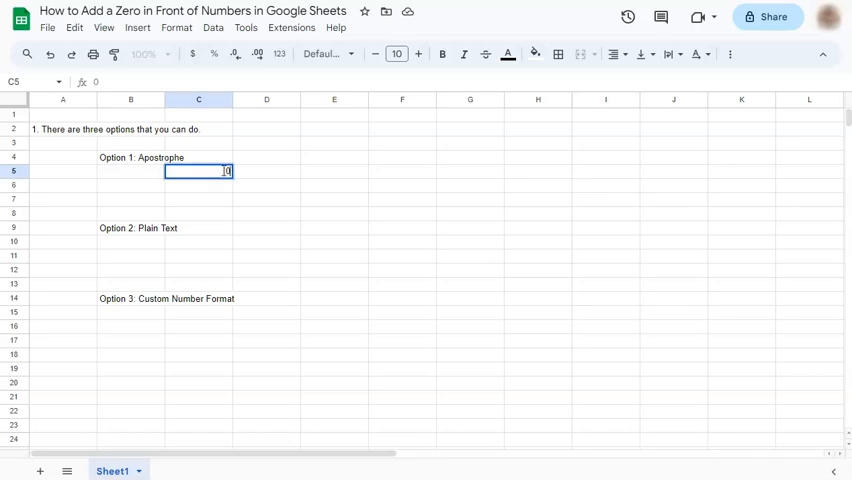
type("1234")
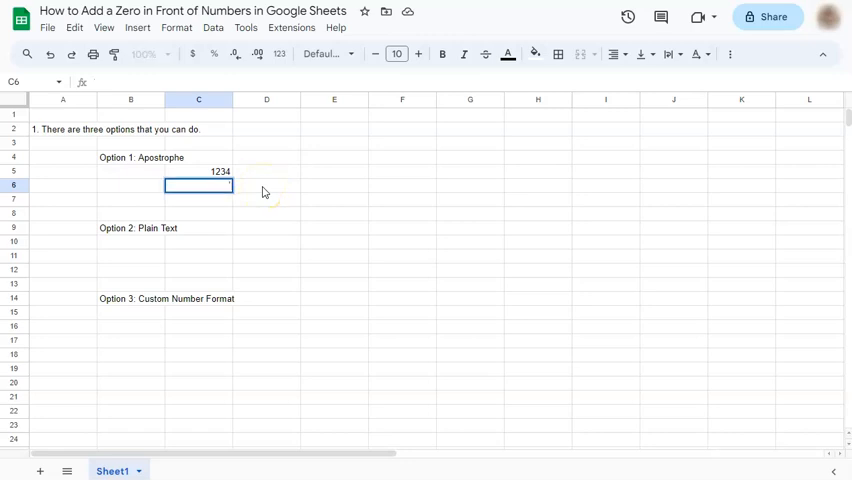
type("01234")
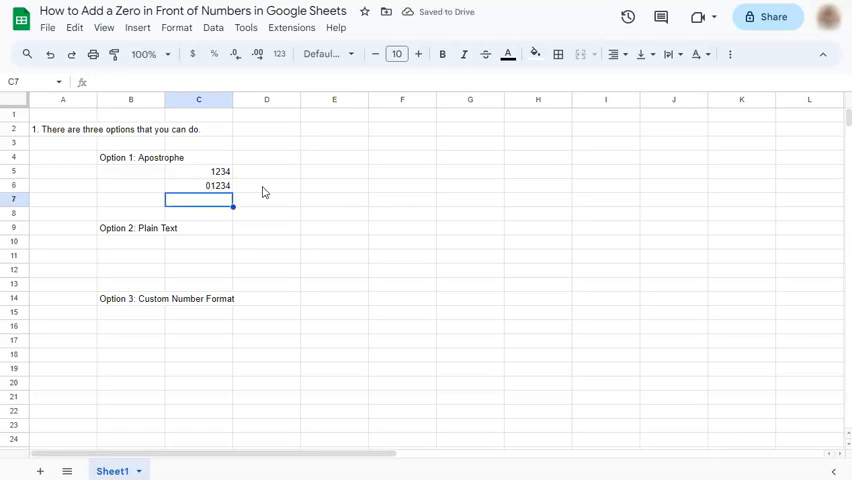
type("'01234")
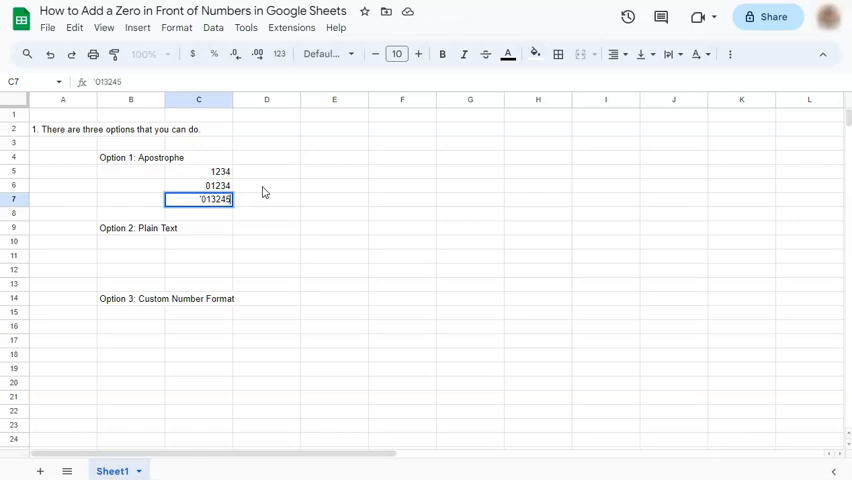
key("enter")
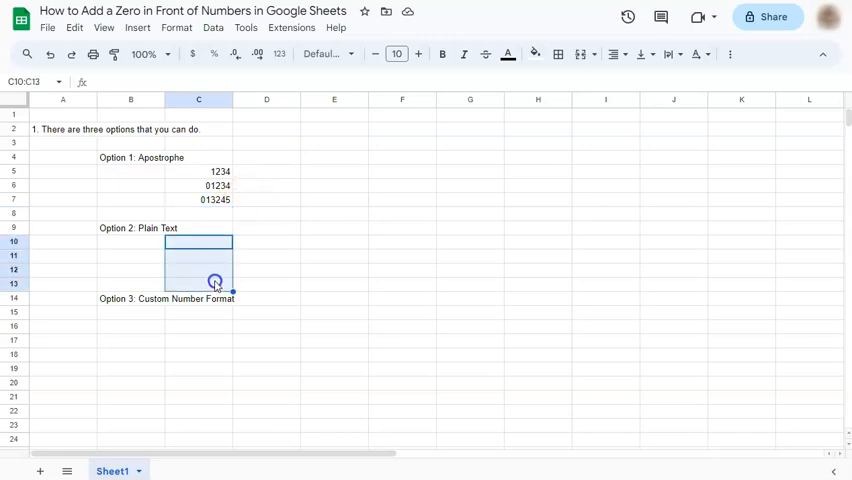
Step: Enter 1234 beside Option 2 and set the three cells below it to Plain text
left_click(198, 240)
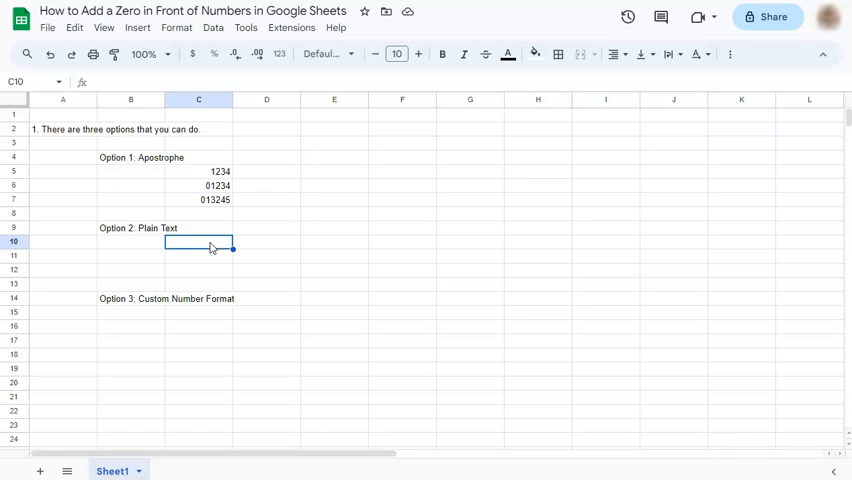
type("01234")
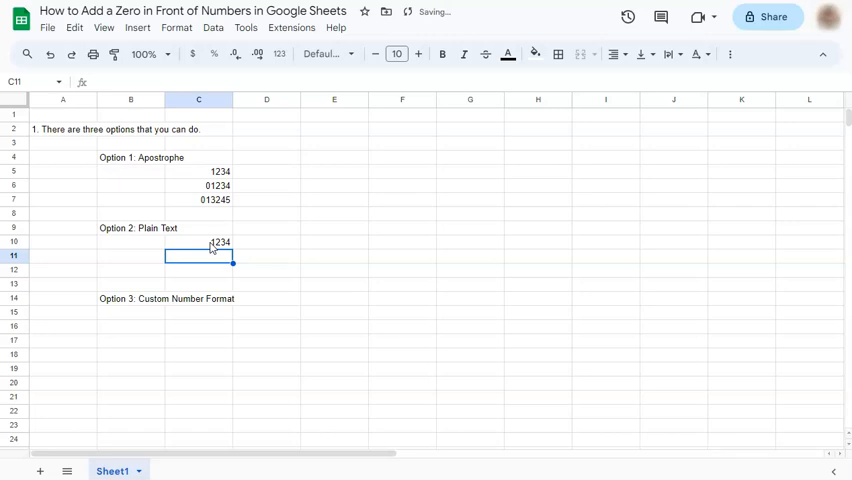
left_click_drag(198, 256, 198, 284)
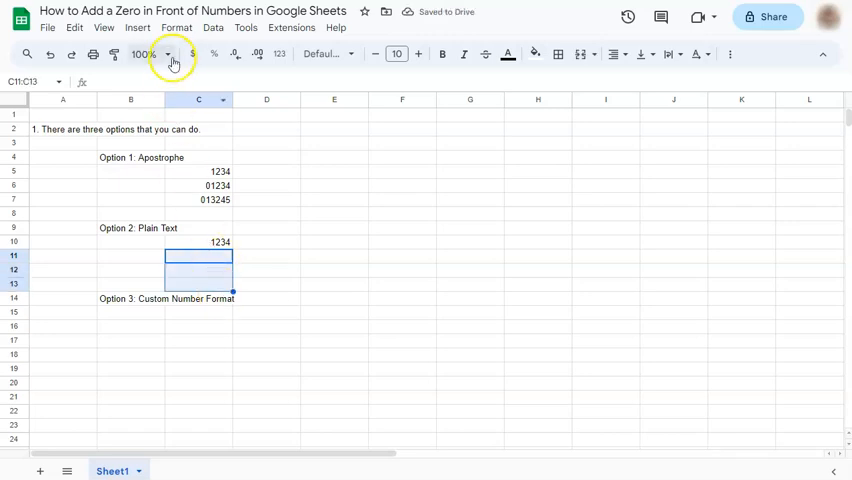
left_click(176, 28)
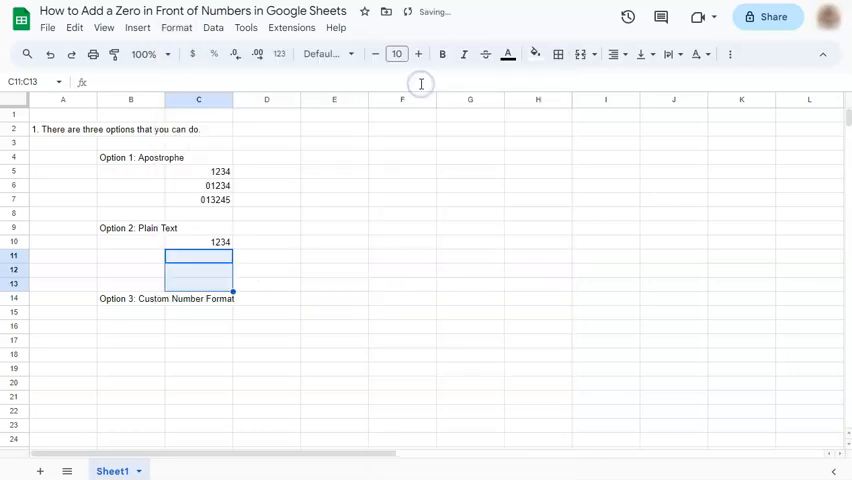
left_click(198, 256)
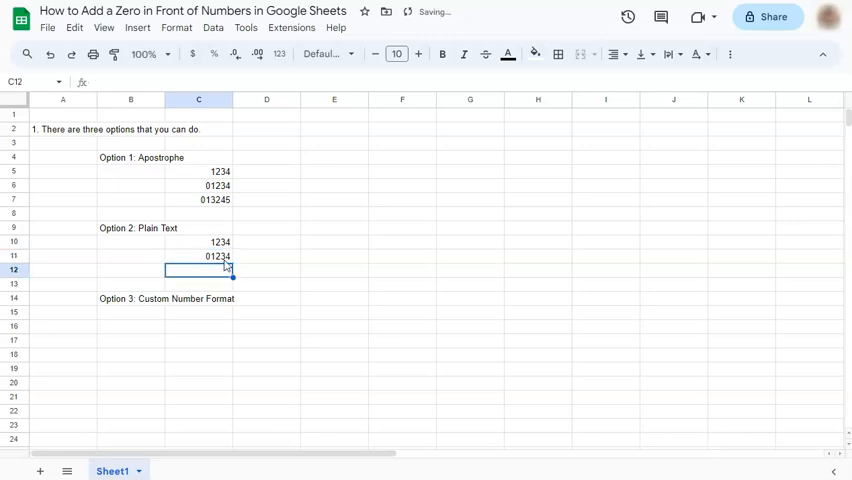
Step: Enter 0123456 in the plain-text cell so its leading zero is kept
type("0123456")
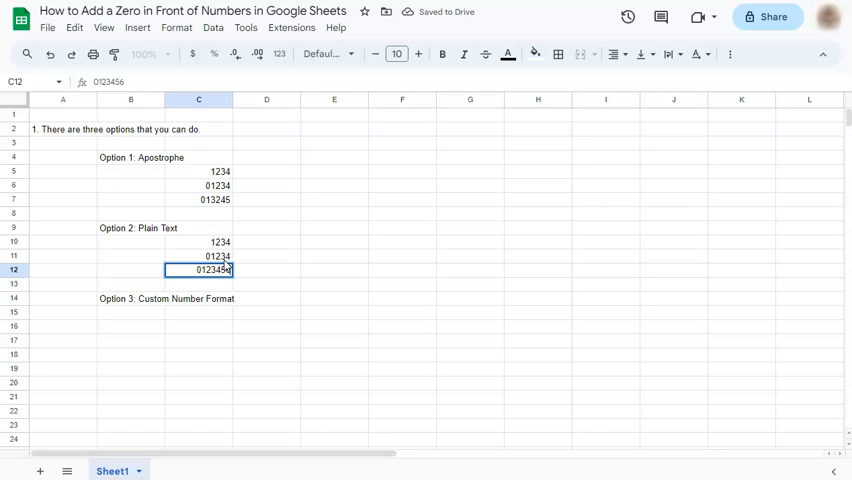
key("enter")
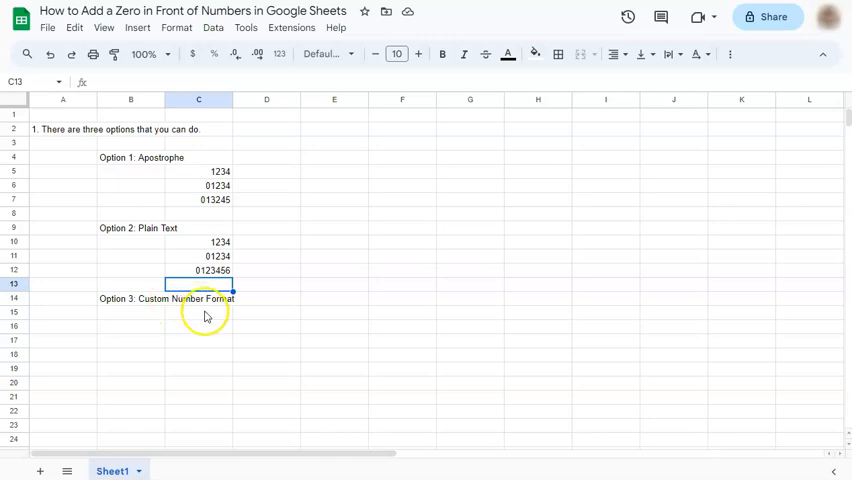
Step: Enter 1234 beside Option 3 and select the three cells below it for formatting
left_click(198, 312)
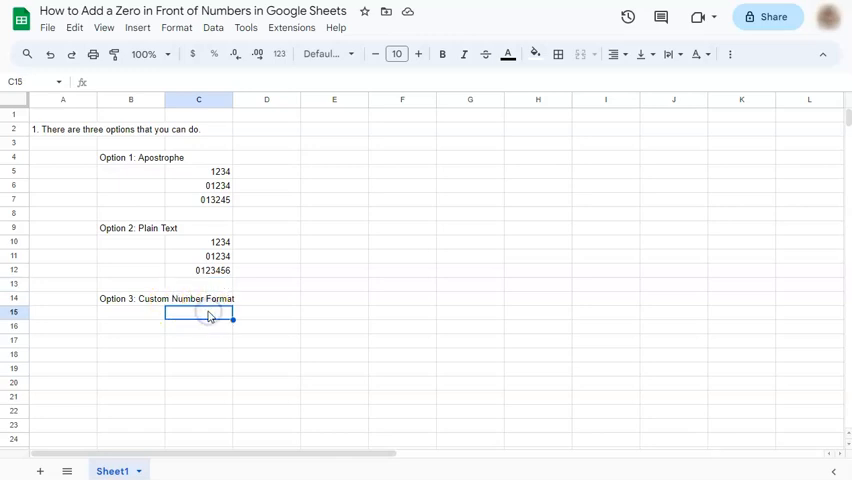
type("1234")
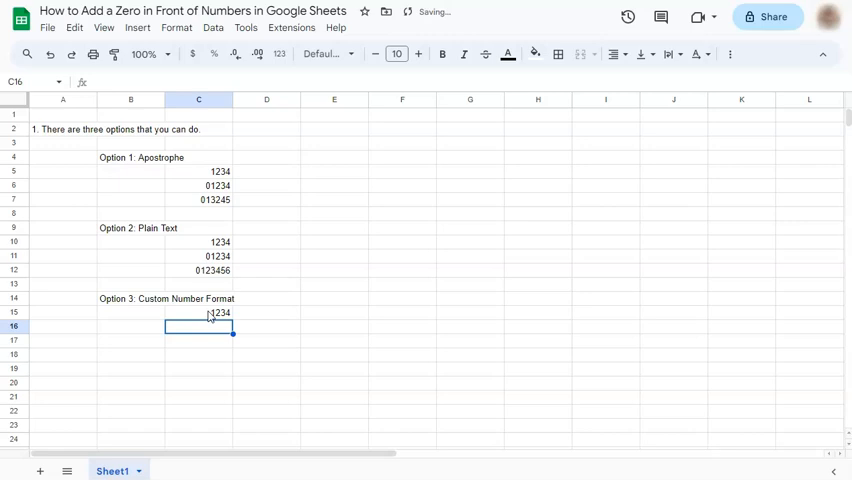
left_click_drag(198, 326, 198, 354)
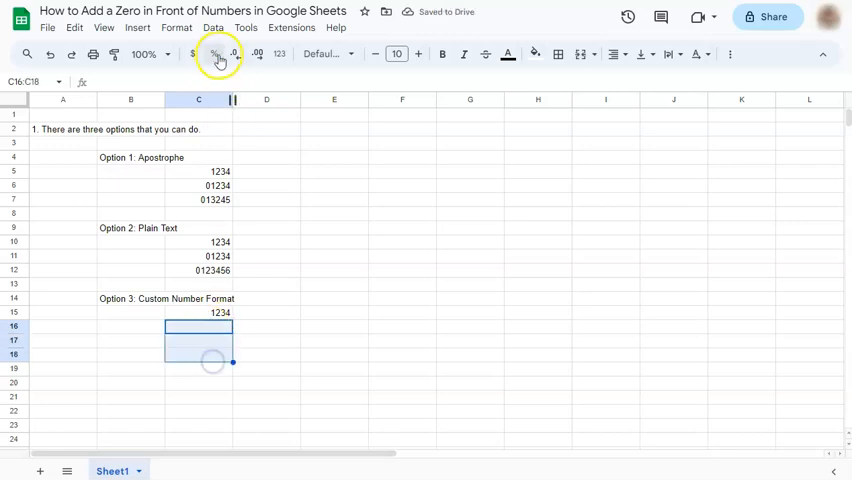
left_click(176, 28)
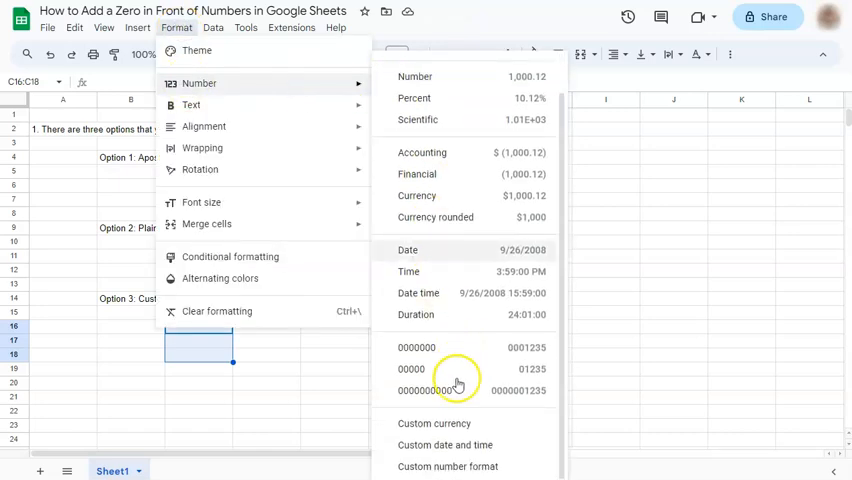
mouse_move(448, 466)
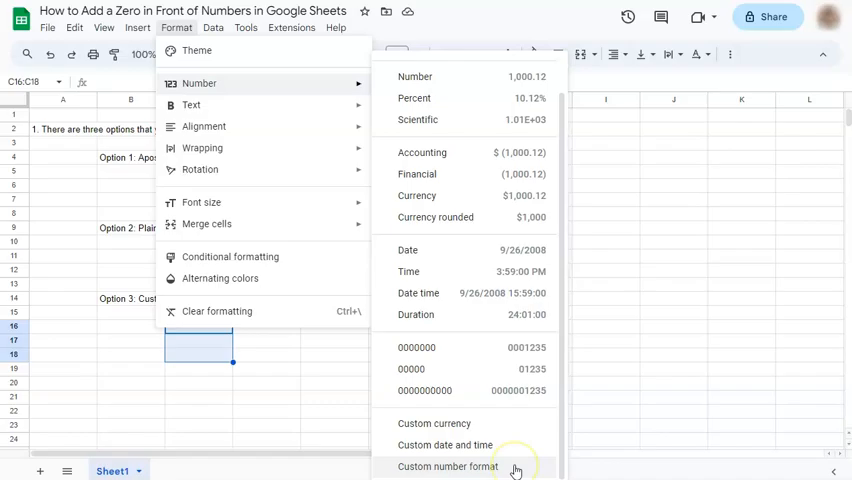
Step: Apply the five-digit 00000 custom number format to the selected cells
left_click(448, 466)
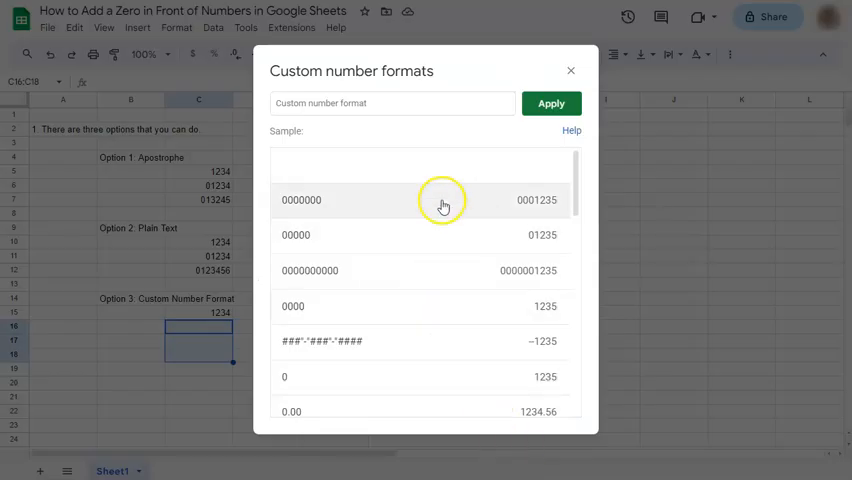
mouse_move(424, 240)
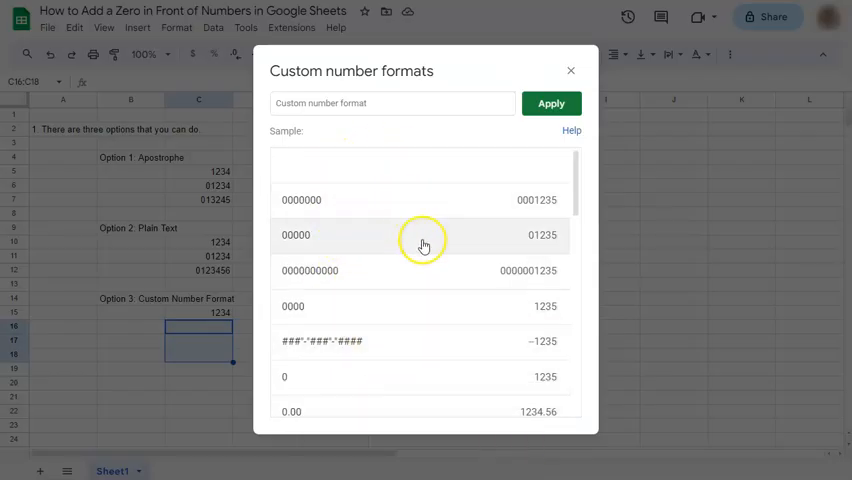
mouse_move(352, 200)
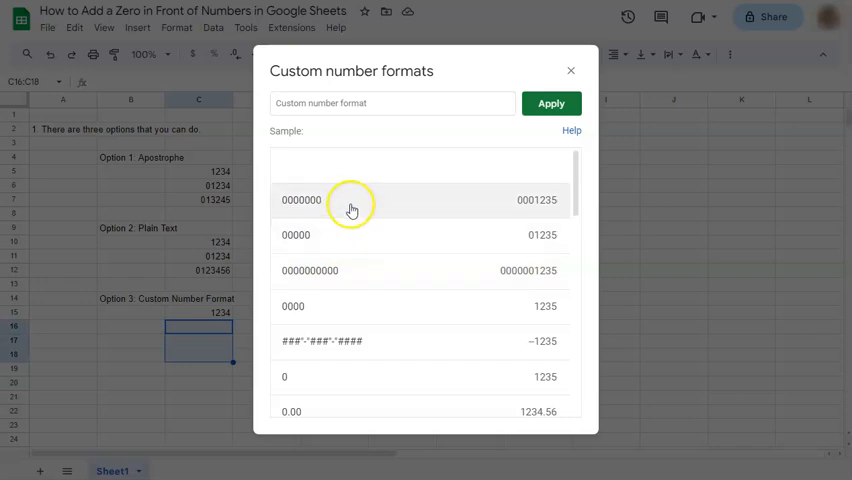
mouse_move(356, 228)
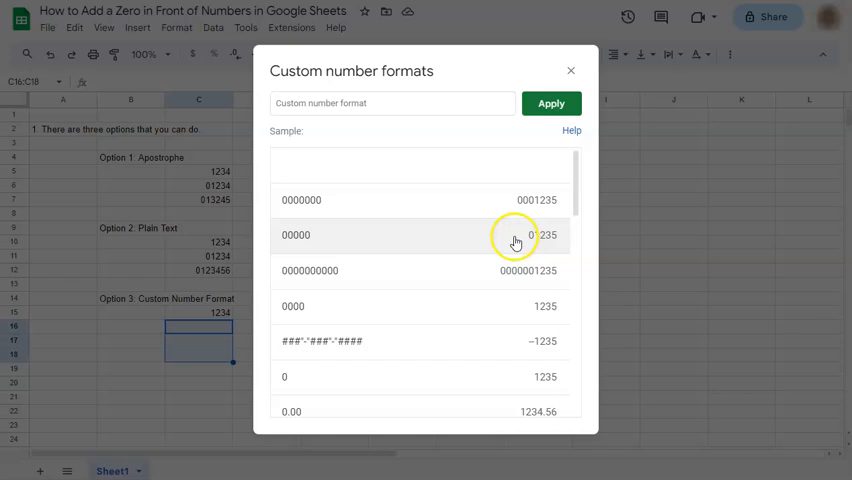
left_click(296, 236)
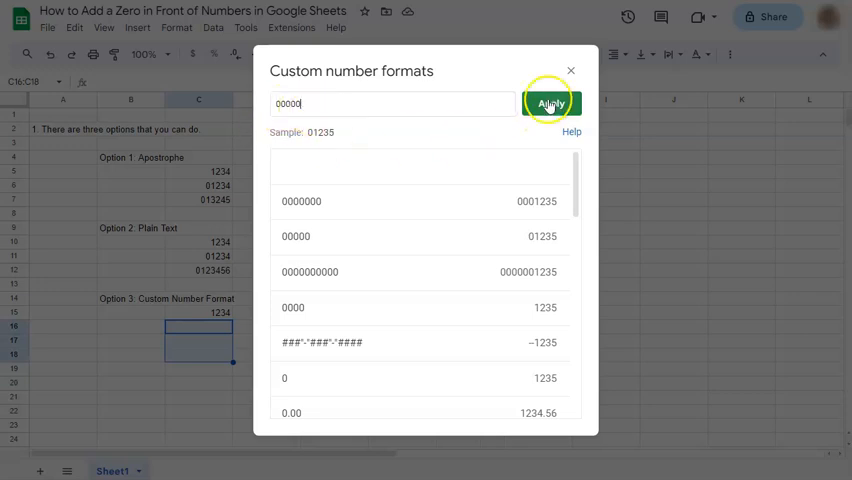
left_click(550, 104)
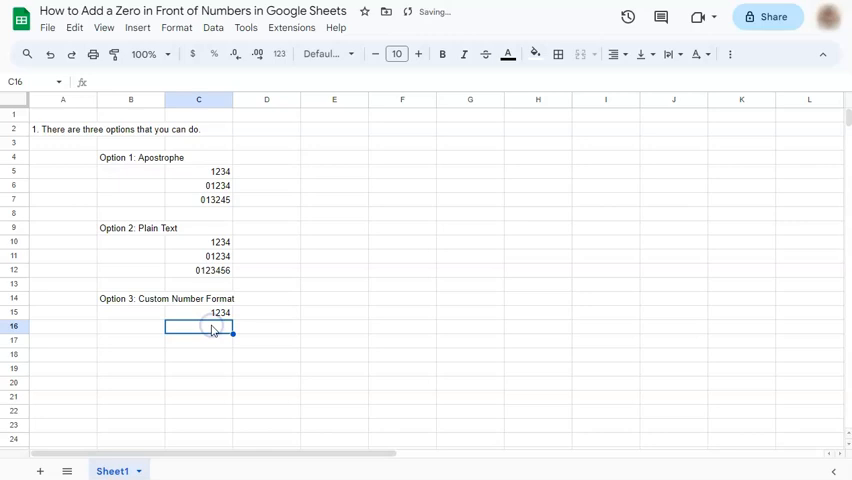
Step: Enter 01234 in the custom-format cell, shown zero-padded to five digits
type("01234")
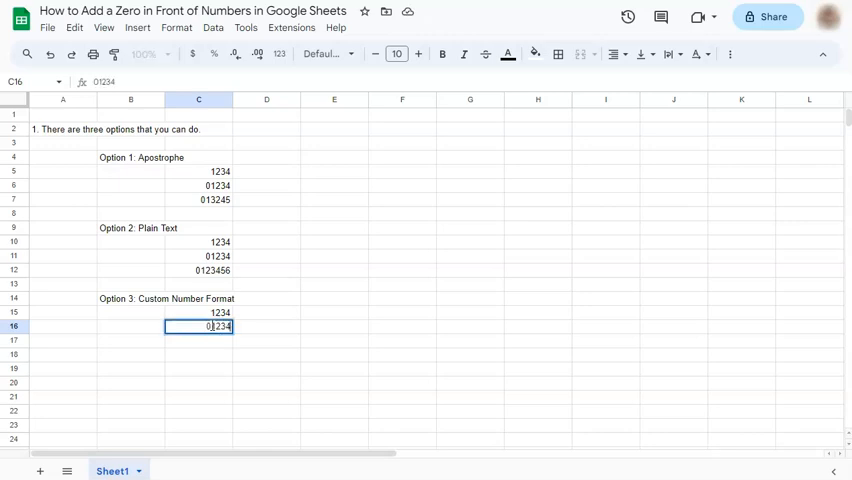
key("enter")
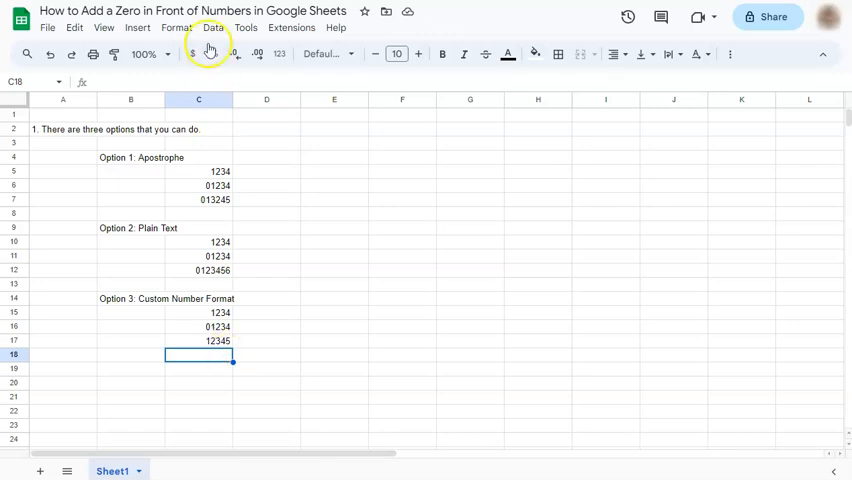
Step: Apply a six-digit 000000 custom format to the next cell and enter 012345 there
left_click(176, 28)
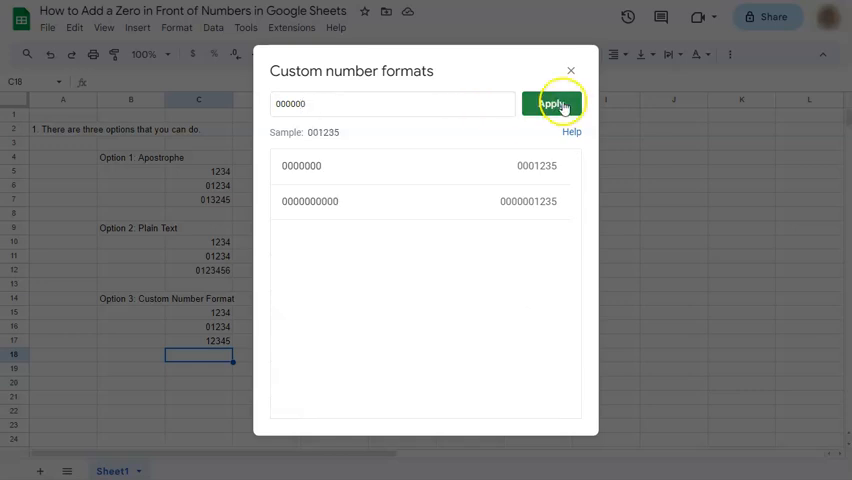
left_click(552, 104)
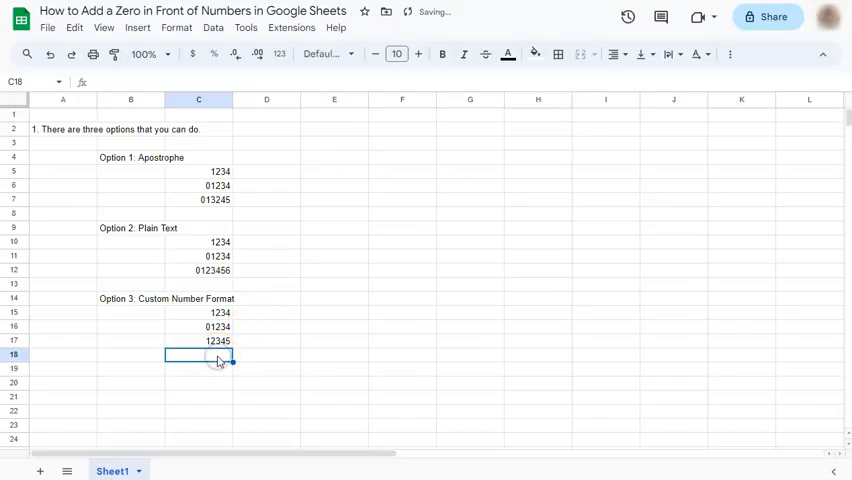
type("012345")
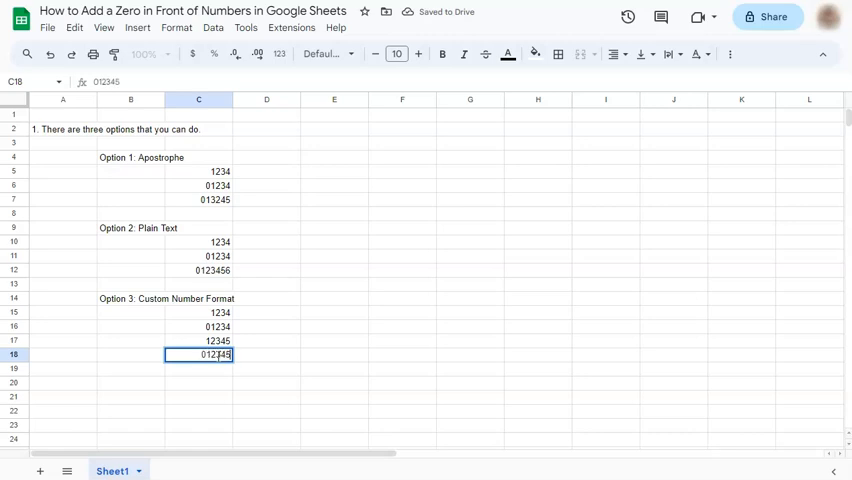
left_click(198, 368)
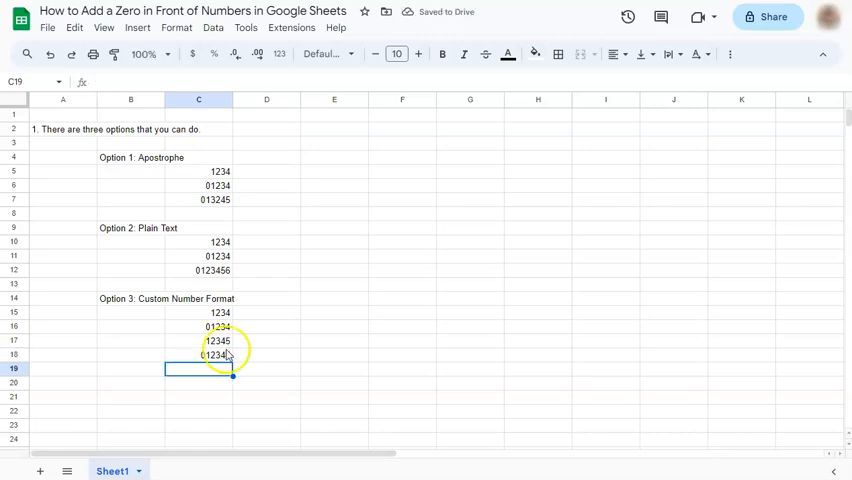